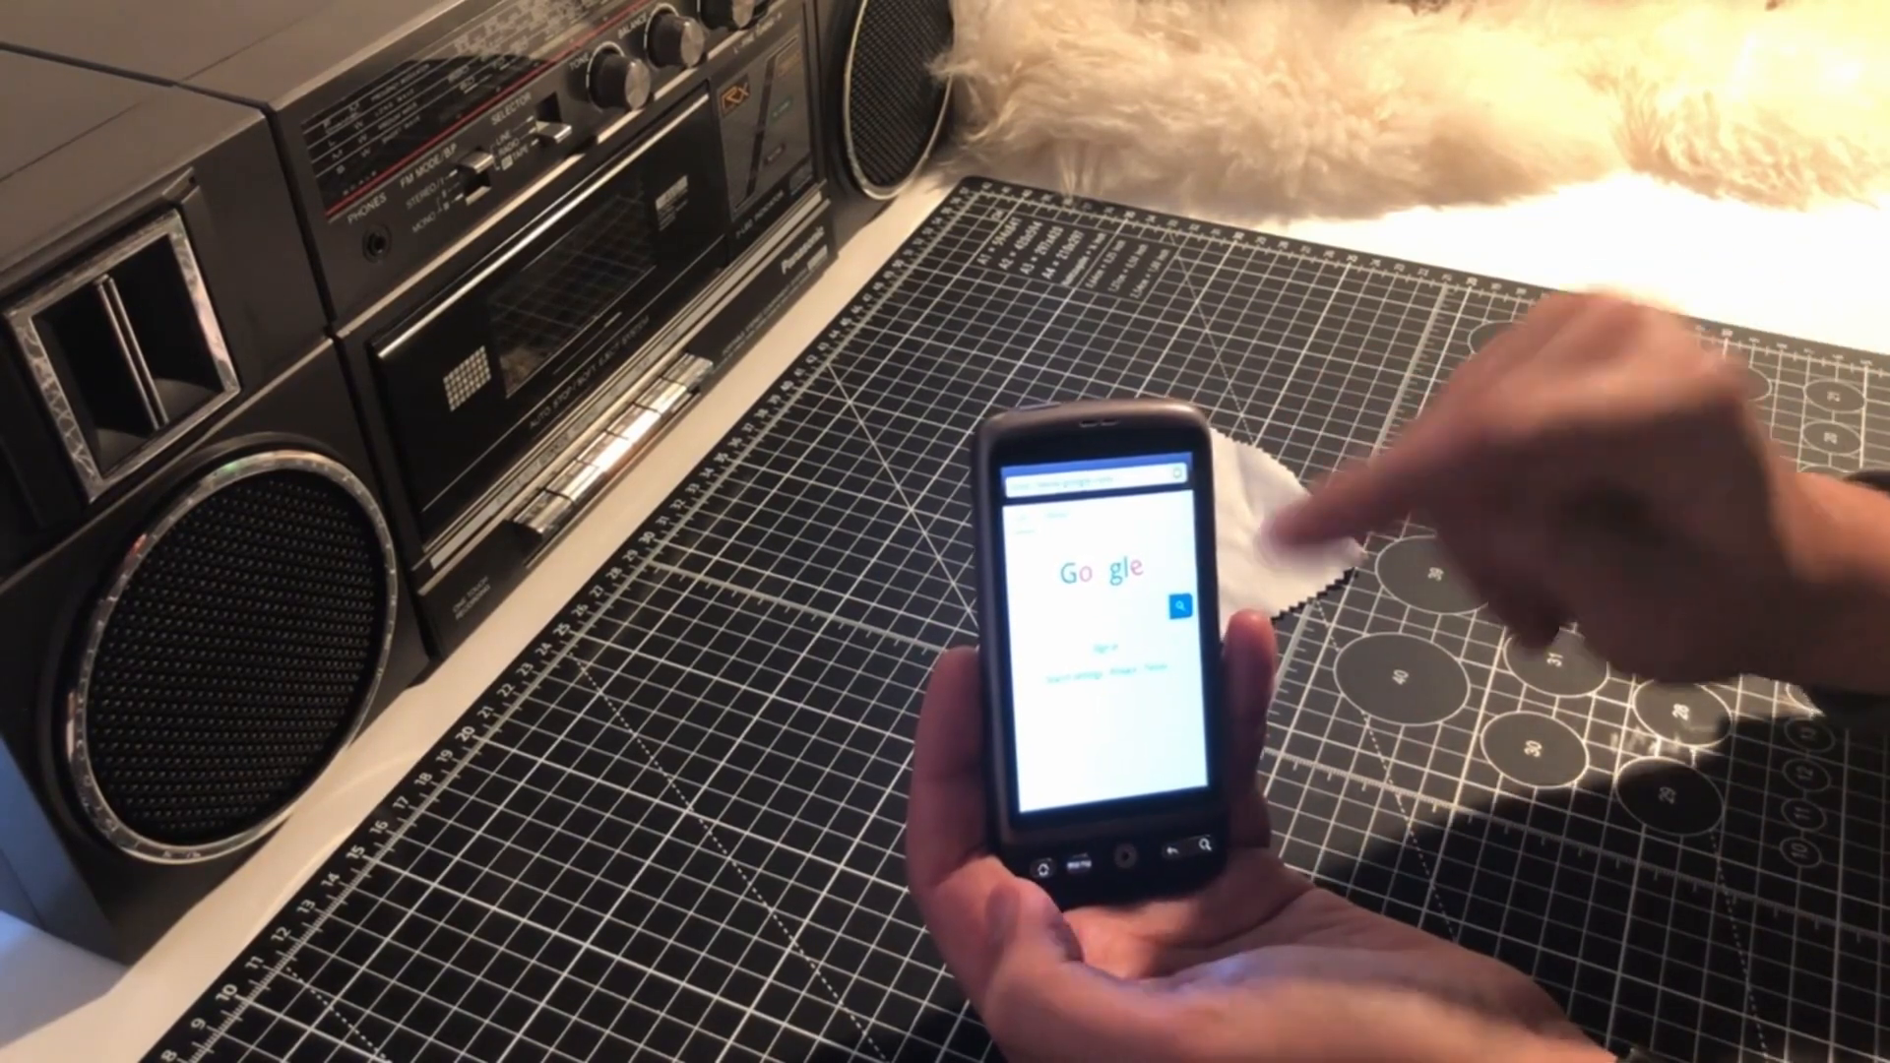
left_click(1079, 494)
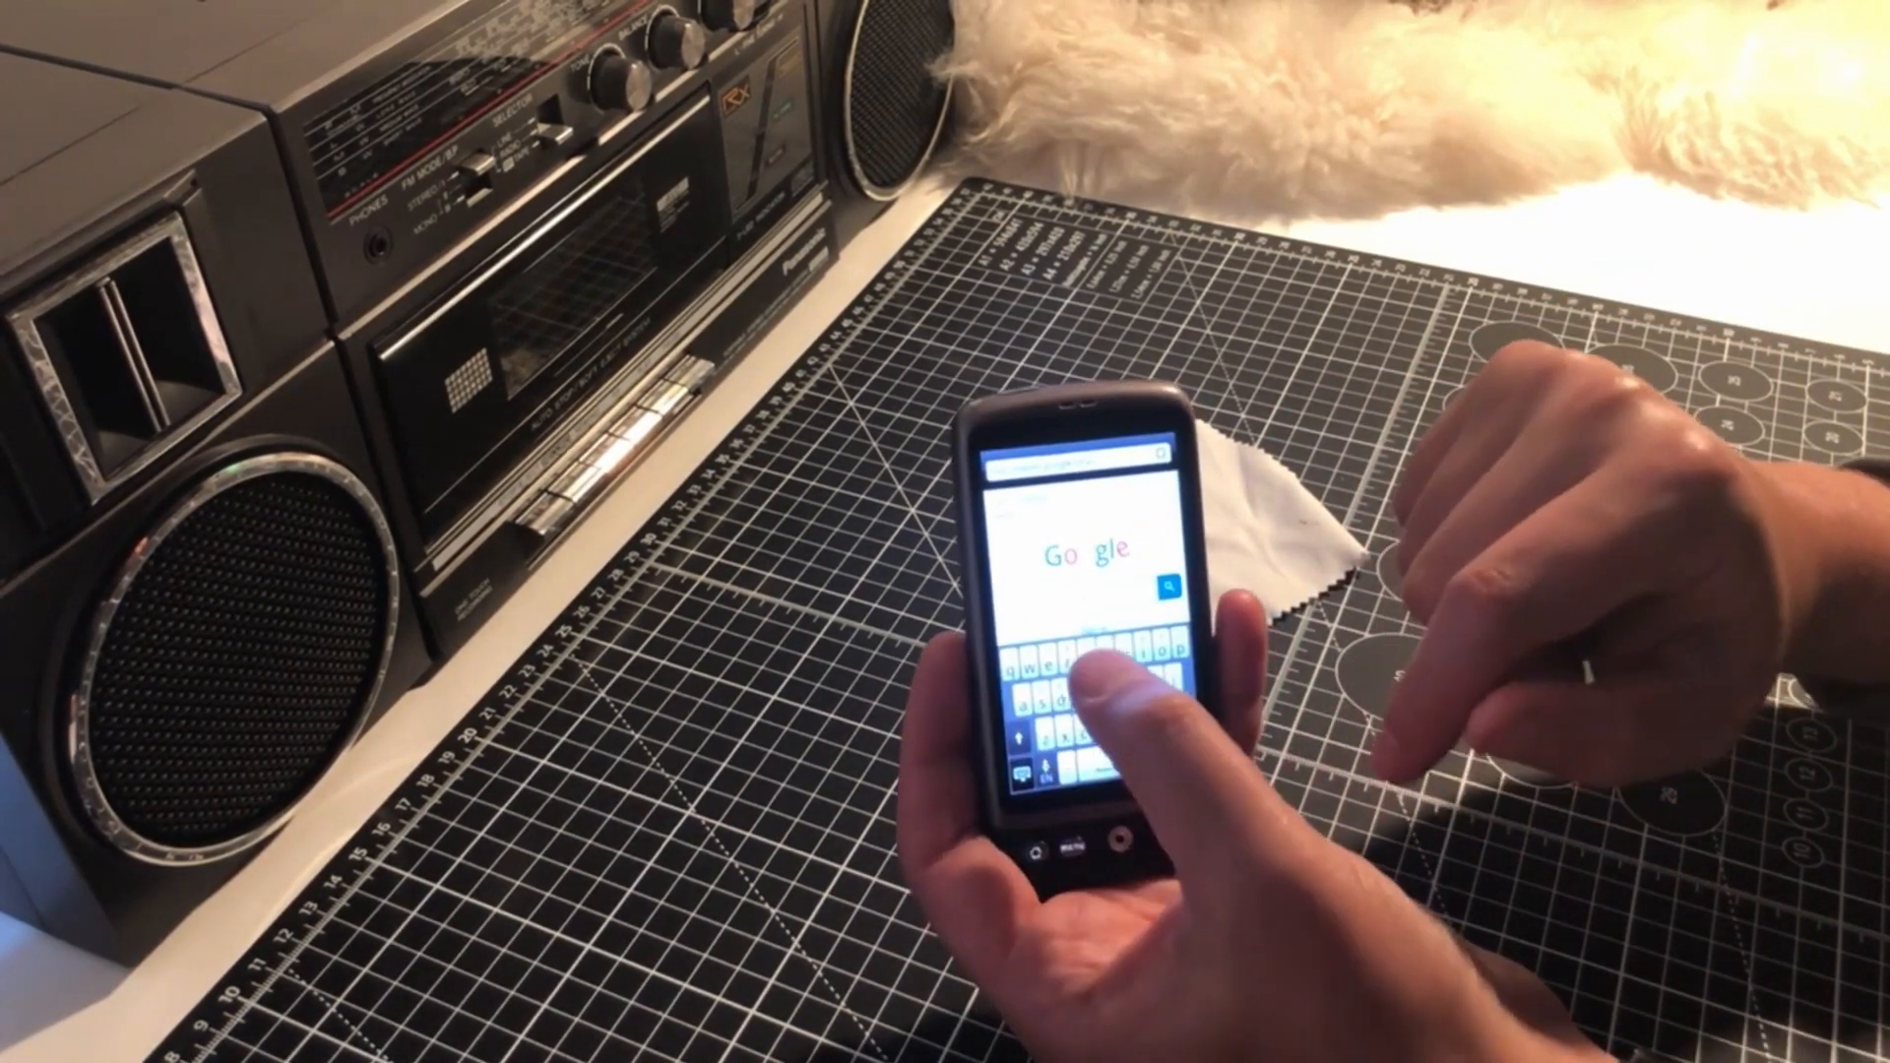
left_click(1040, 656)
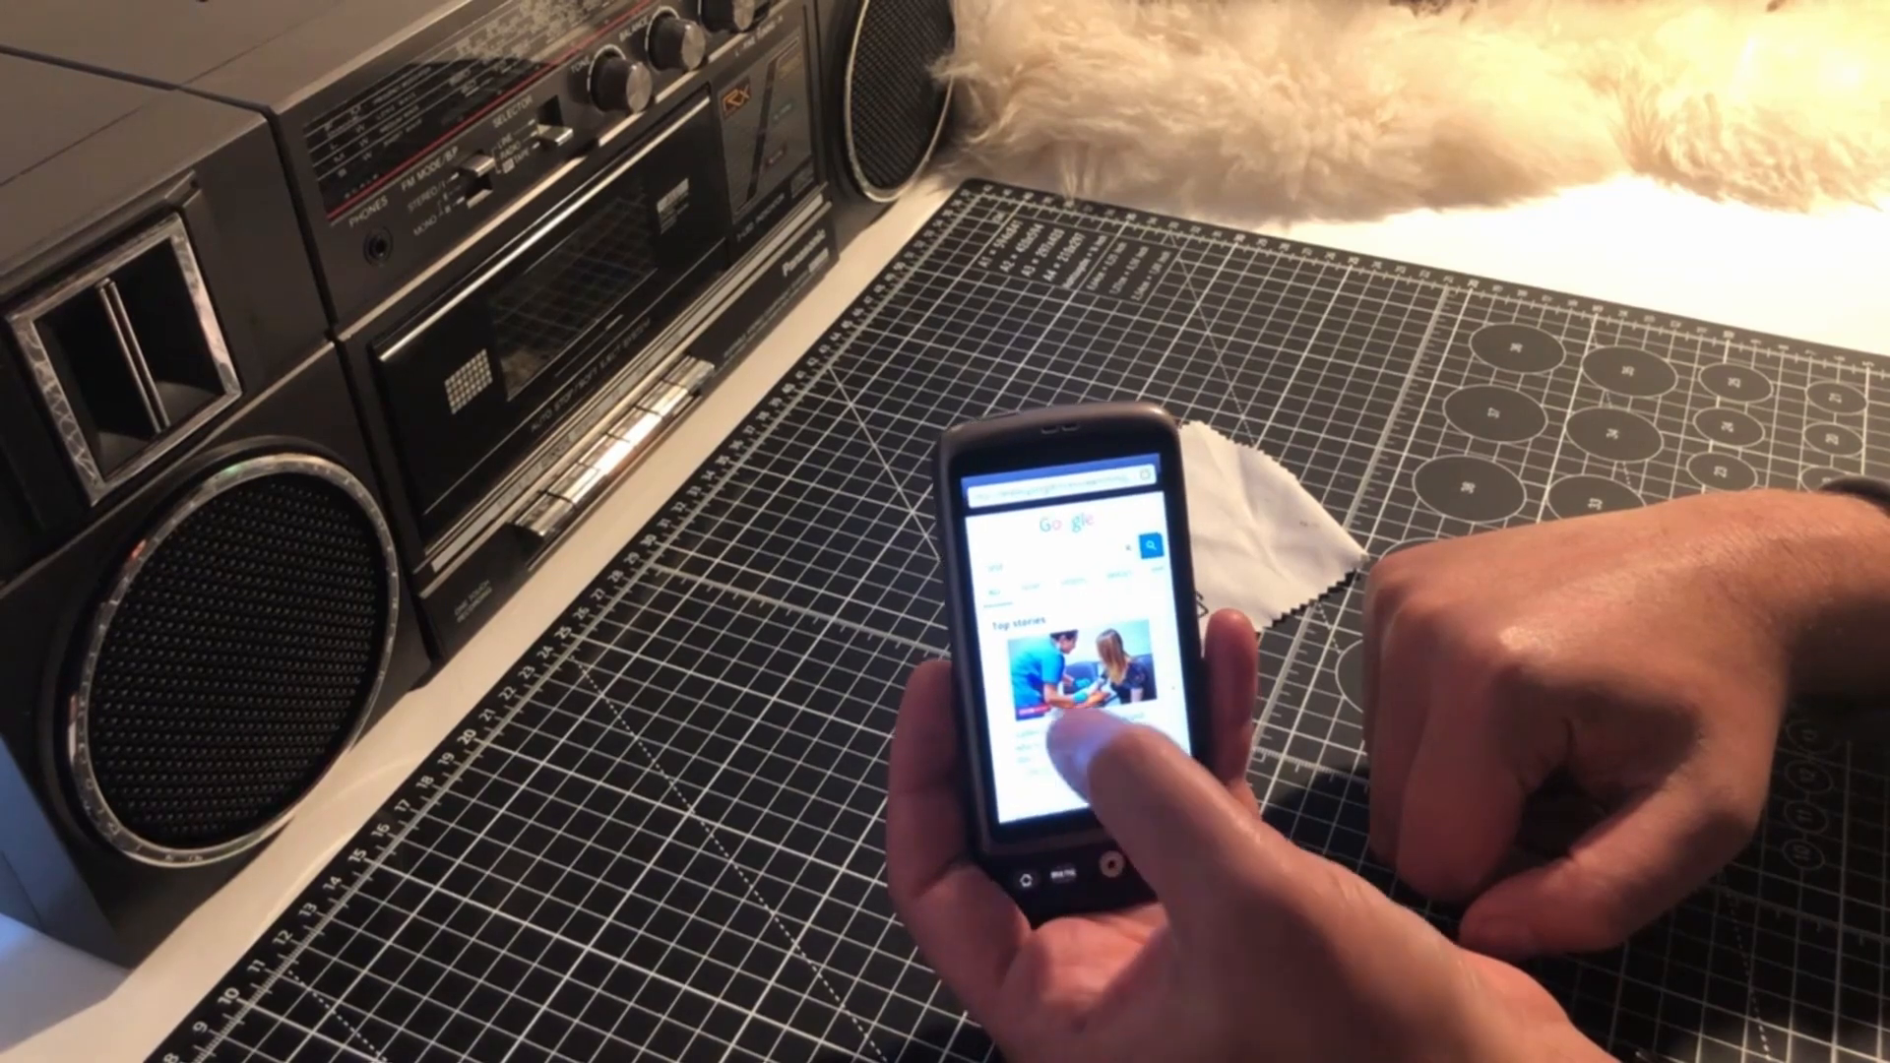
scroll("down", 3)
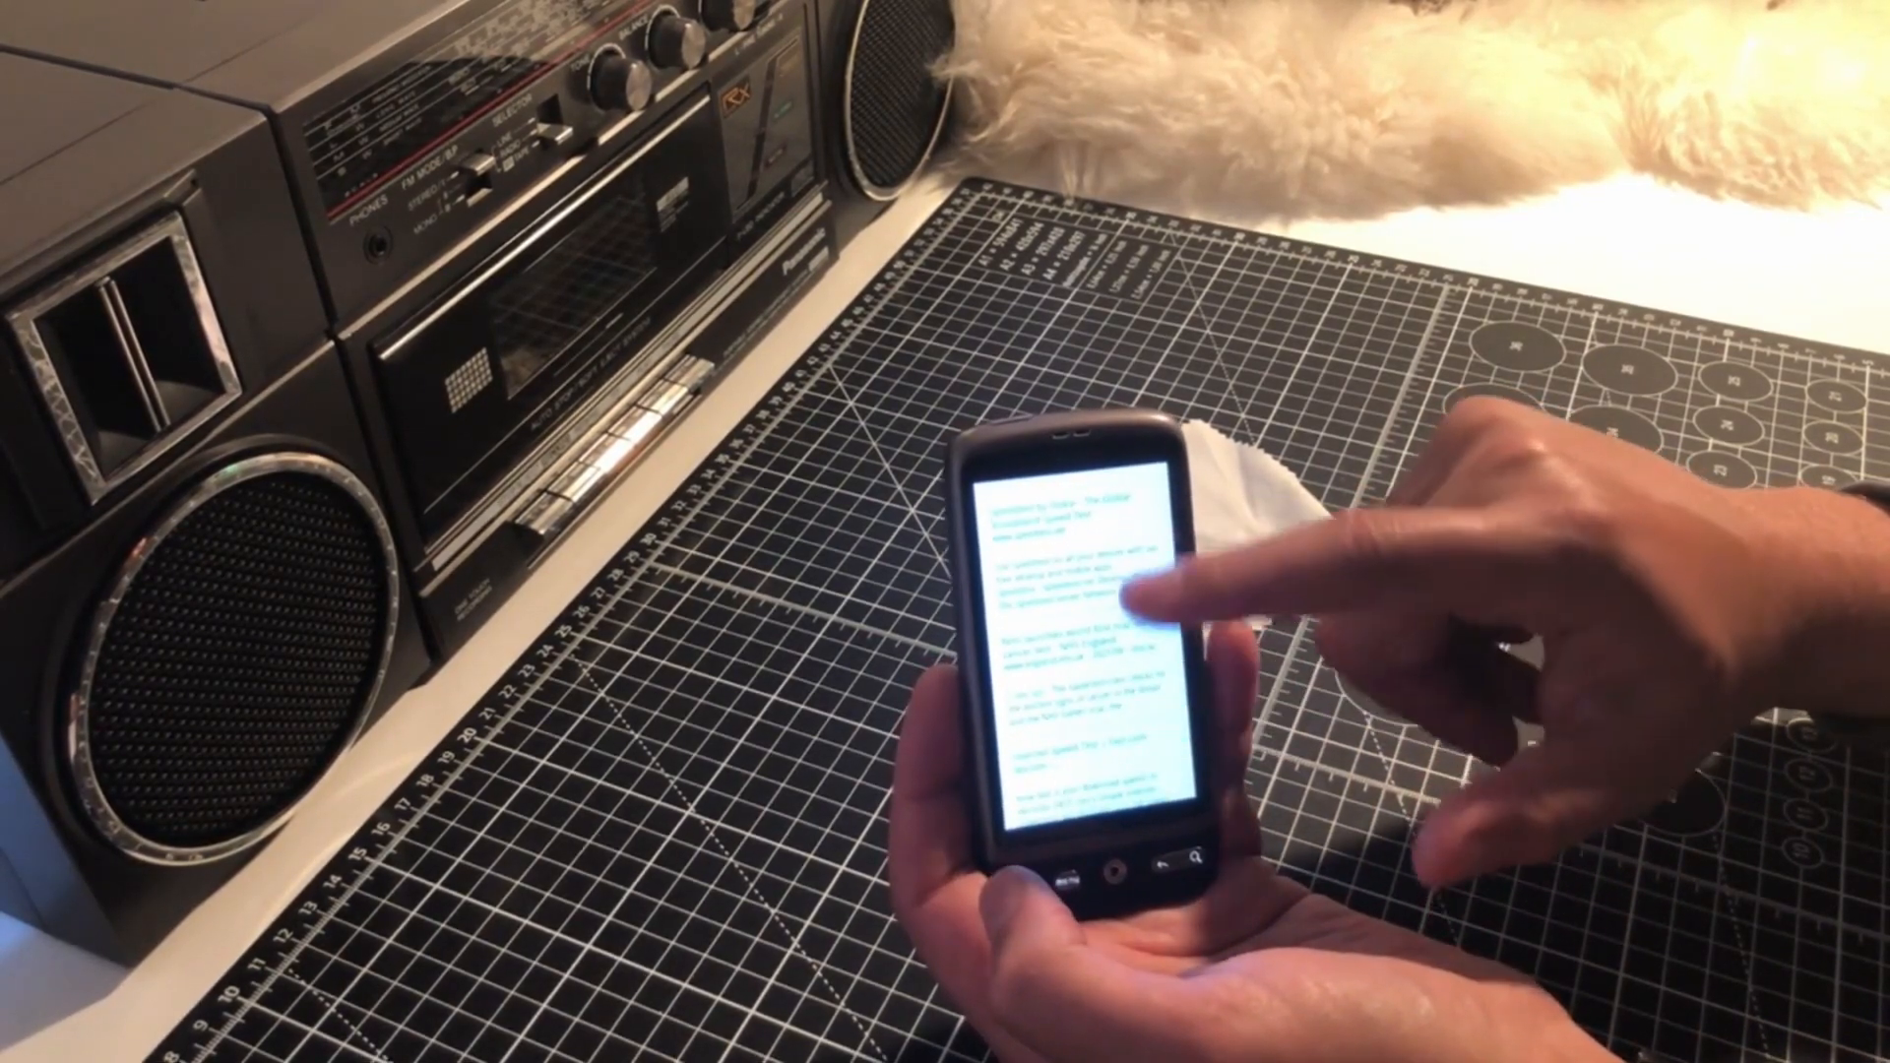
left_click(1109, 590)
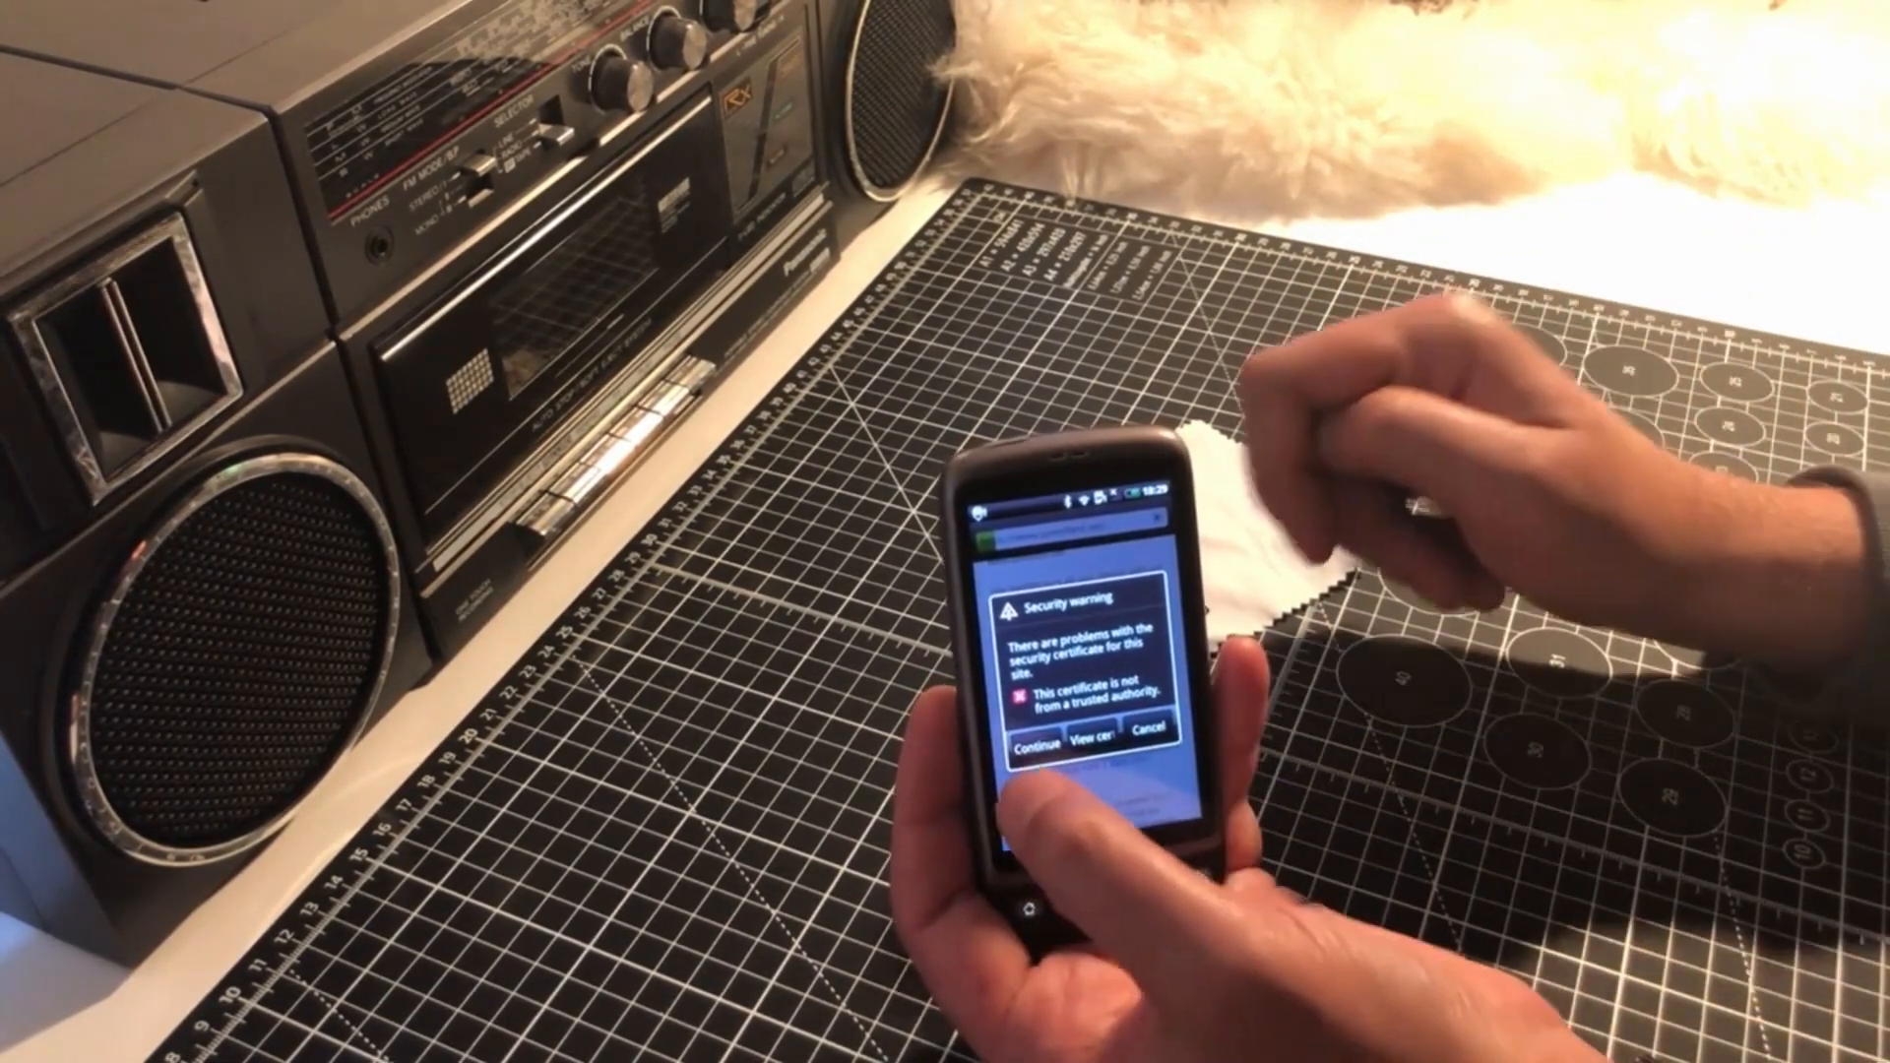
left_click(1028, 736)
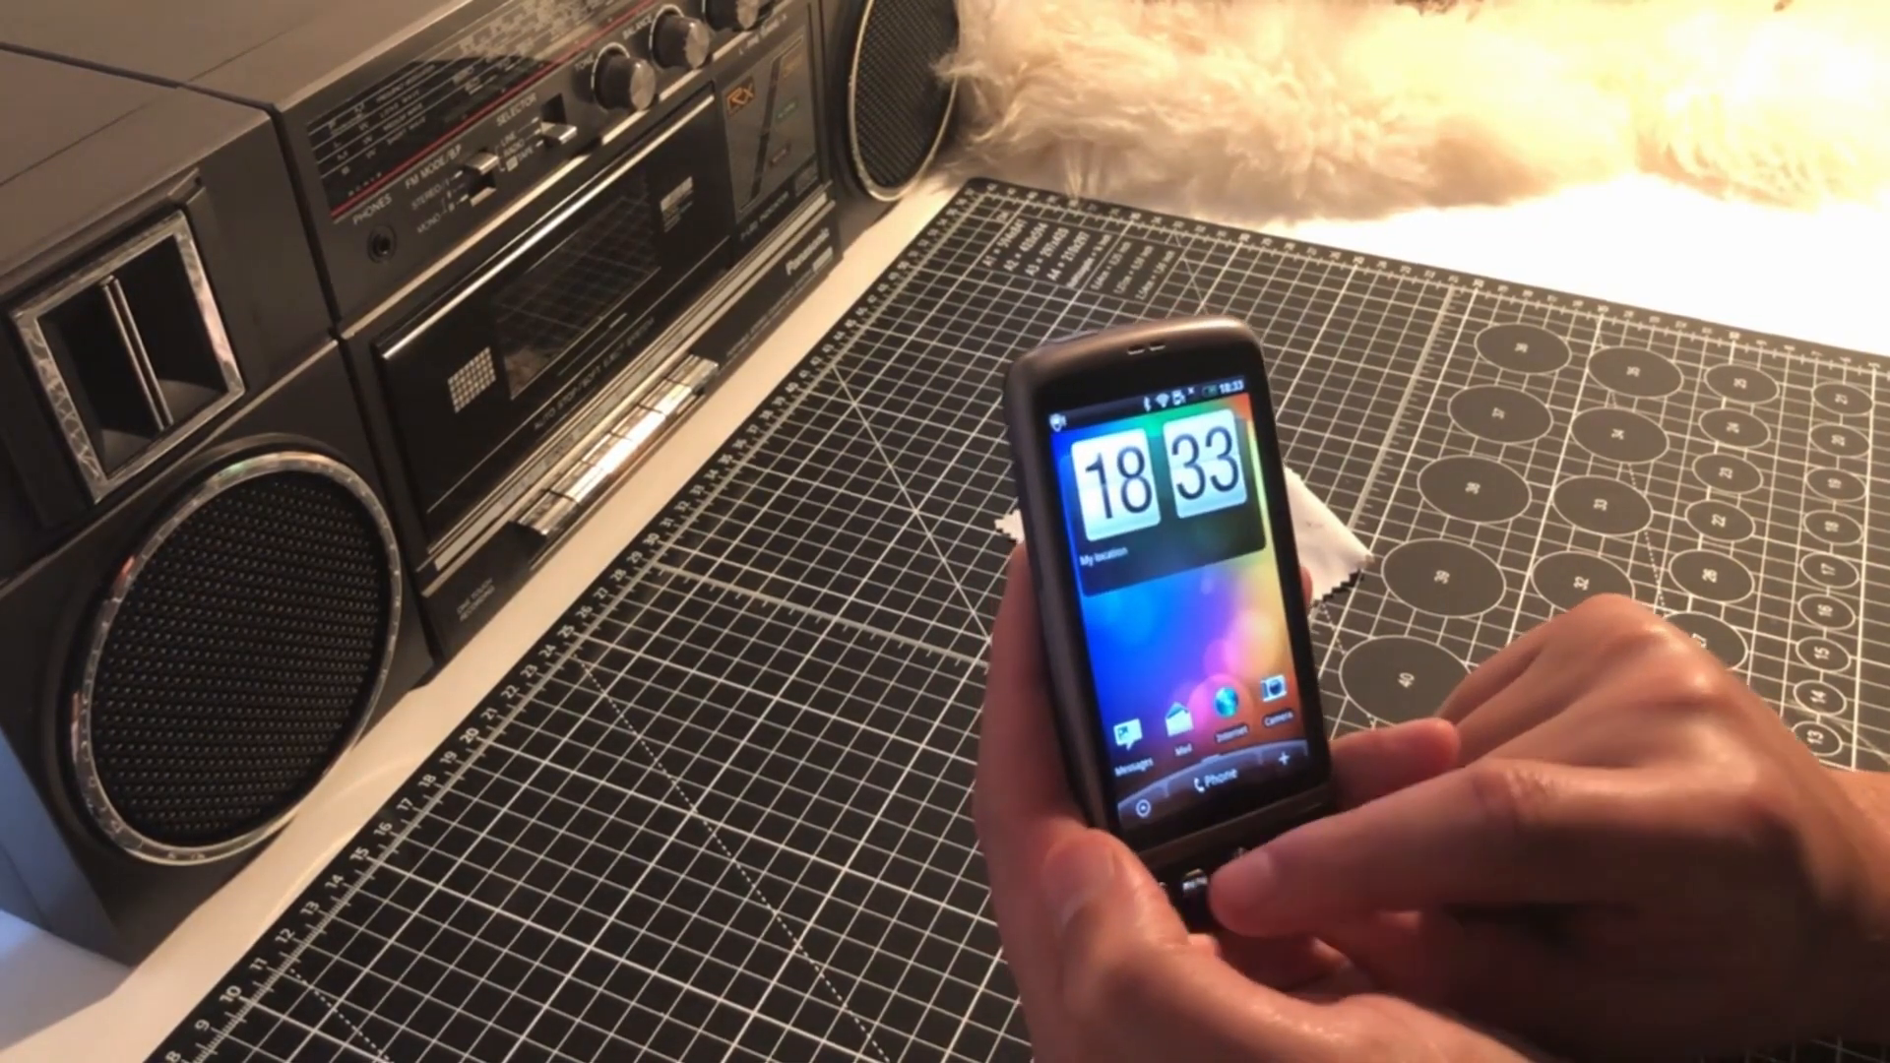
left_click(1147, 715)
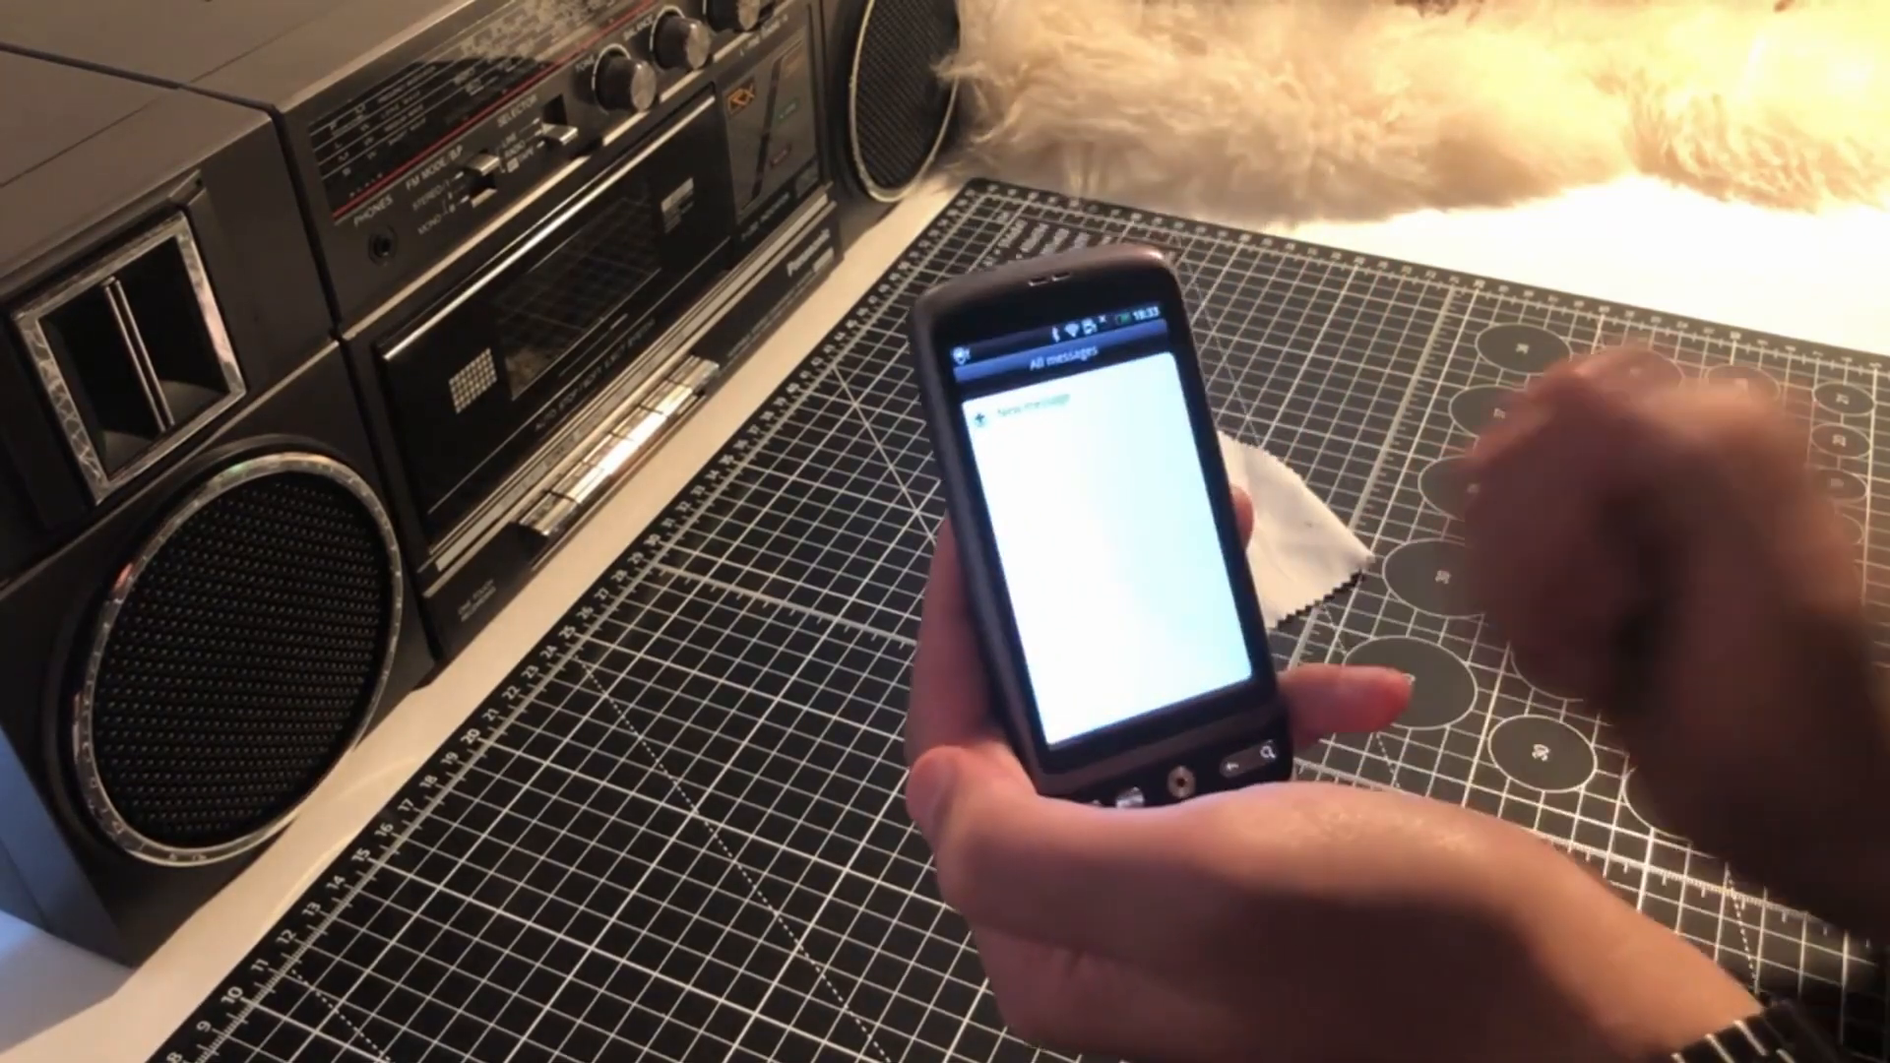